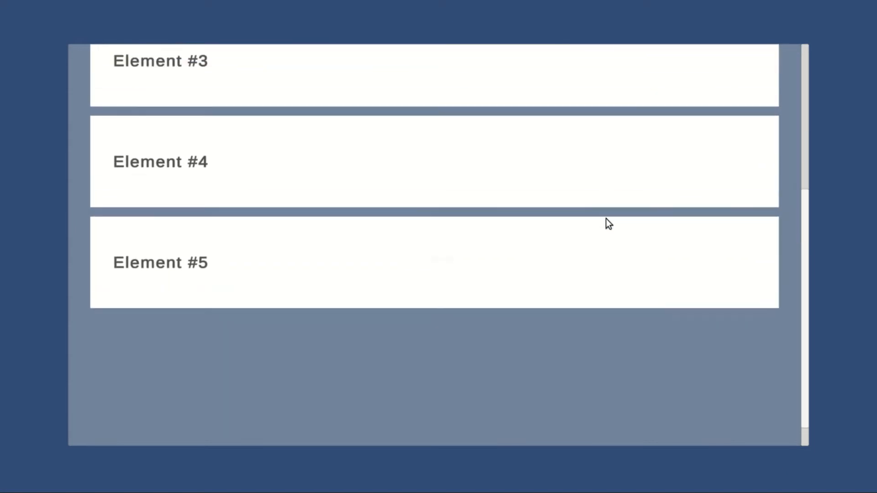
- Scroll the Element list up and down in the Game view during play mode
{"action": "scroll", "scroll_direction": "up", "scroll_amount": 3}
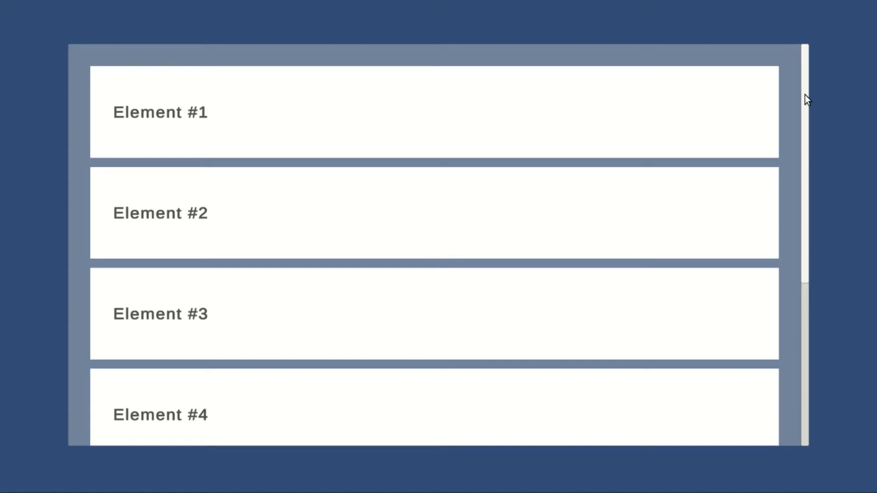
{"action": "scroll", "scroll_direction": "down", "scroll_amount": 3}
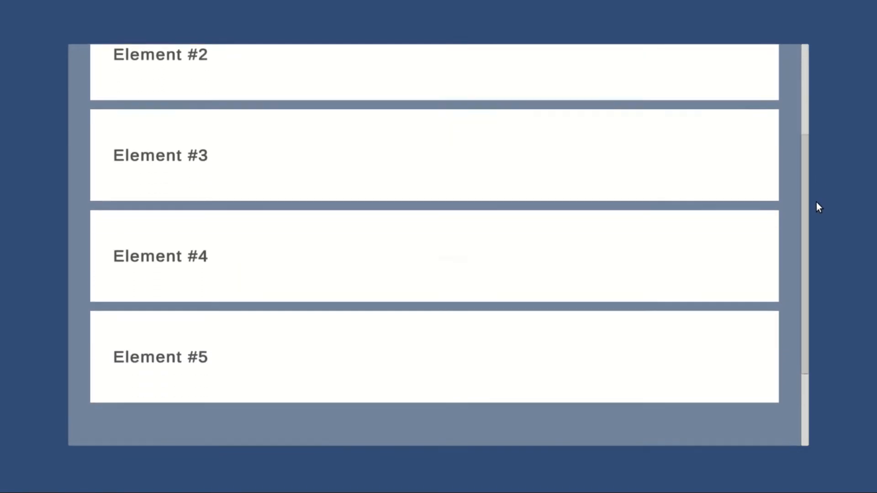
{"action": "scroll", "scroll_direction": "up", "scroll_amount": 3}
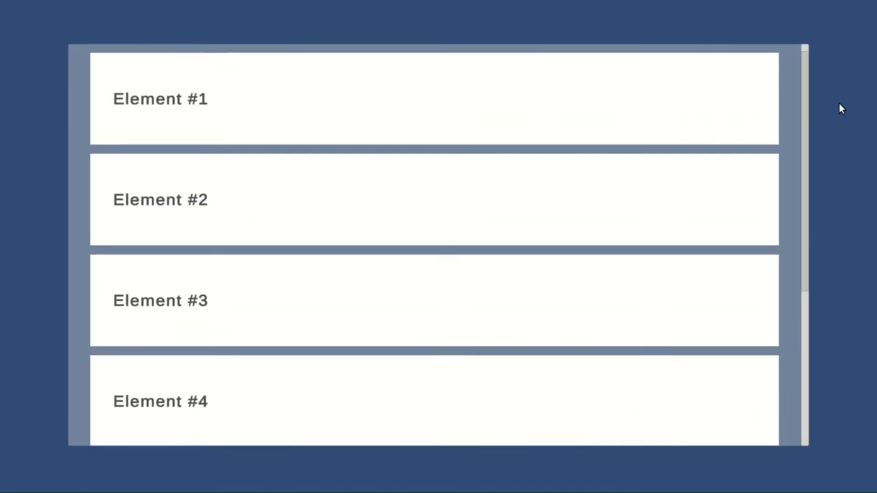
{"action": "scroll", "scroll_direction": "down", "scroll_amount": 3}
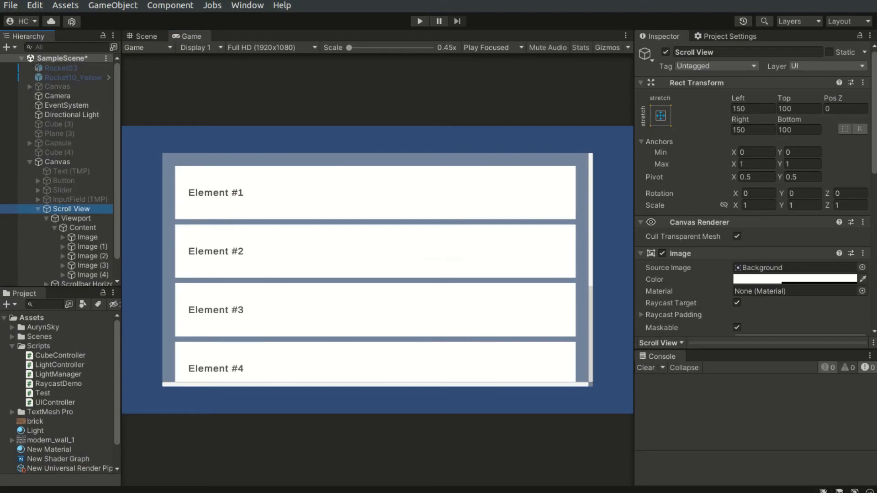
{"action": "scroll", "scroll_direction": "down", "scroll_amount": 3}
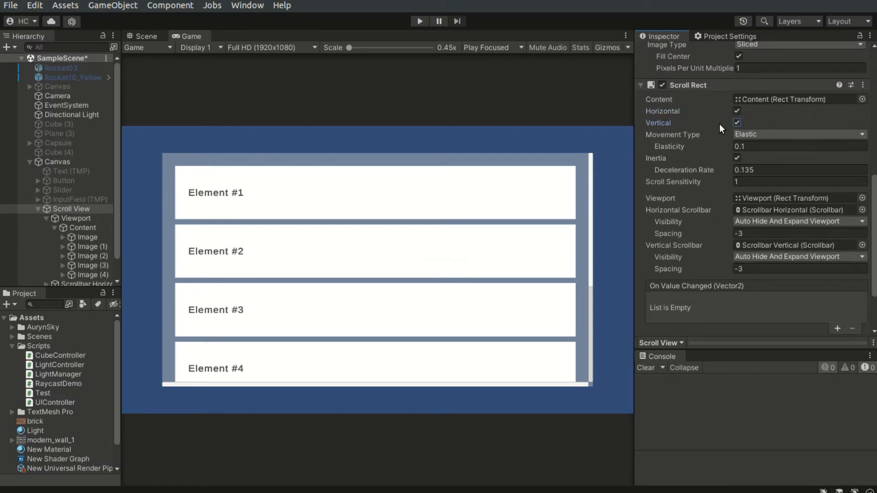
- Toggle Scroll Rect horizontal scrolling off and back on, keeping Elastic movement type
{"action": "left_click", "coordinate": [737, 110]}
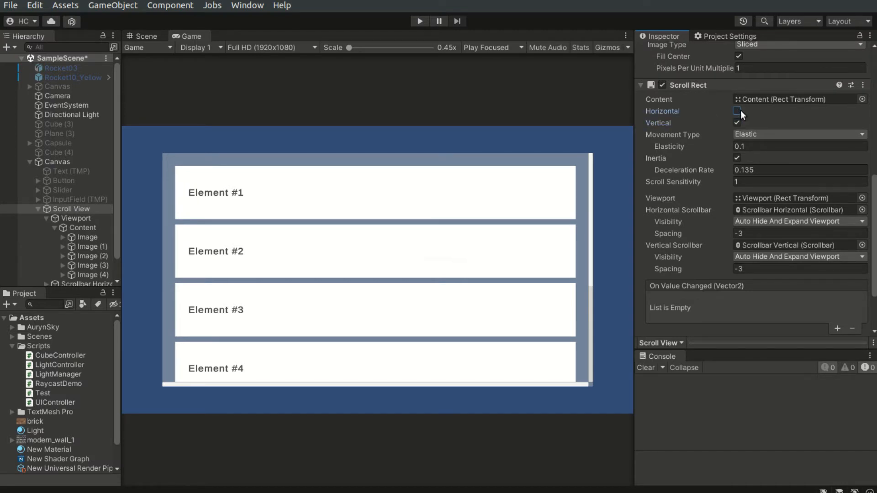
{"action": "left_click", "coordinate": [737, 110]}
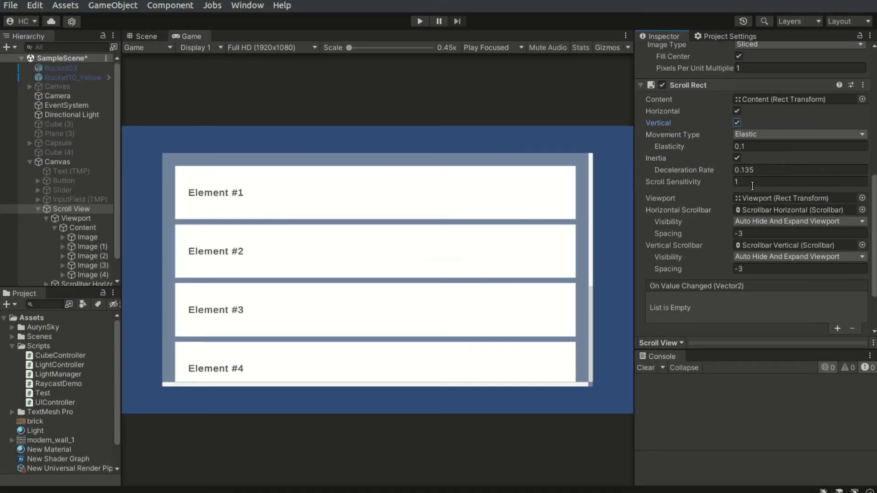
{"action": "left_click", "coordinate": [799, 134]}
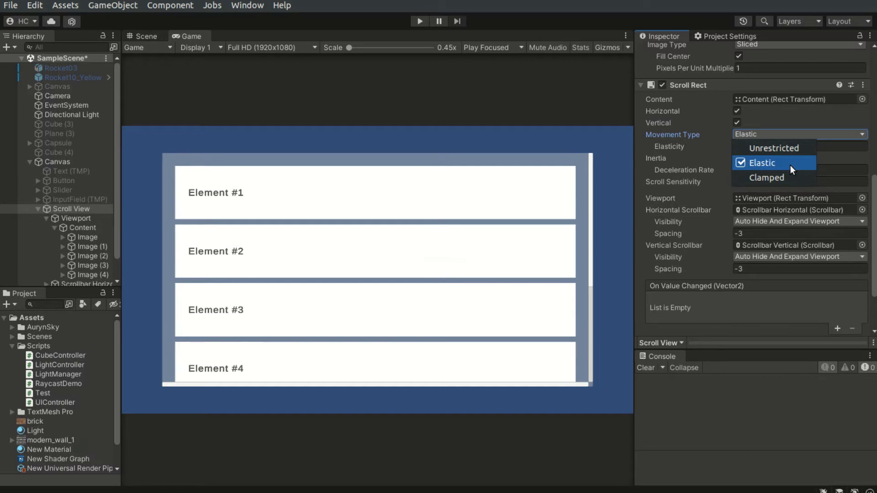
{"action": "mouse_move", "coordinate": [795, 162]}
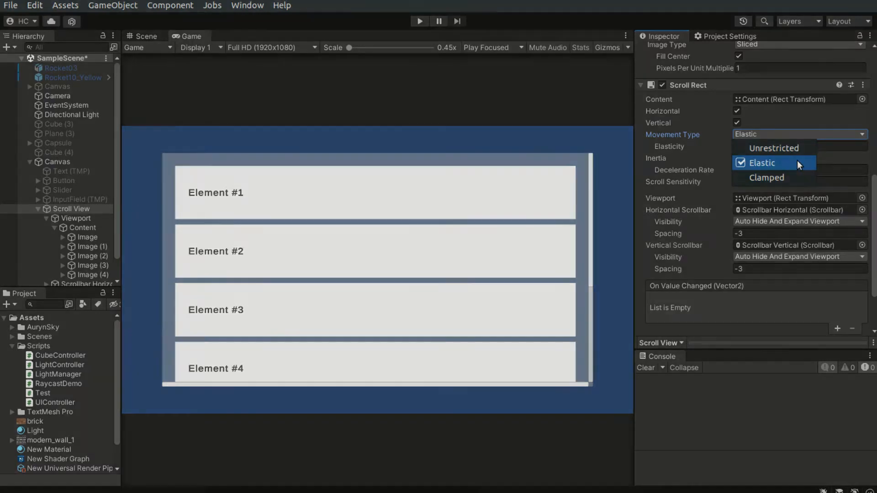
{"action": "left_click", "coordinate": [760, 163]}
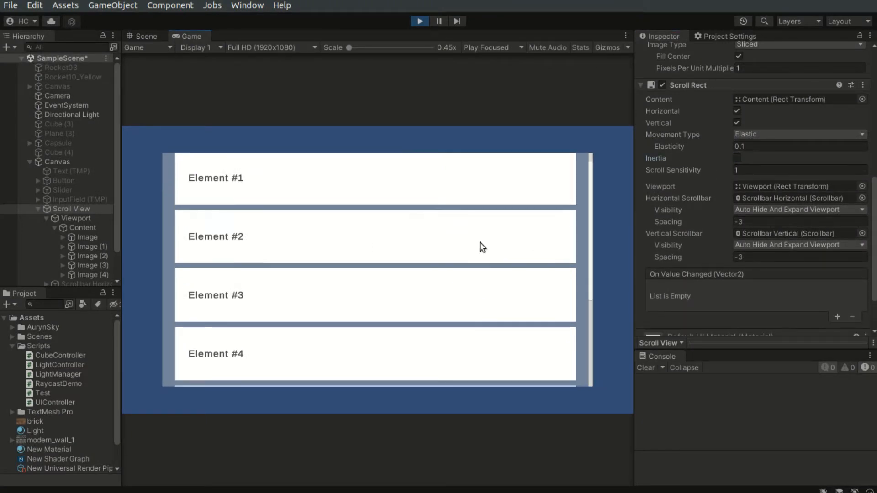
- Scroll the list again in the Game view, then stop play mode
{"action": "scroll", "scroll_direction": "down", "scroll_amount": 3}
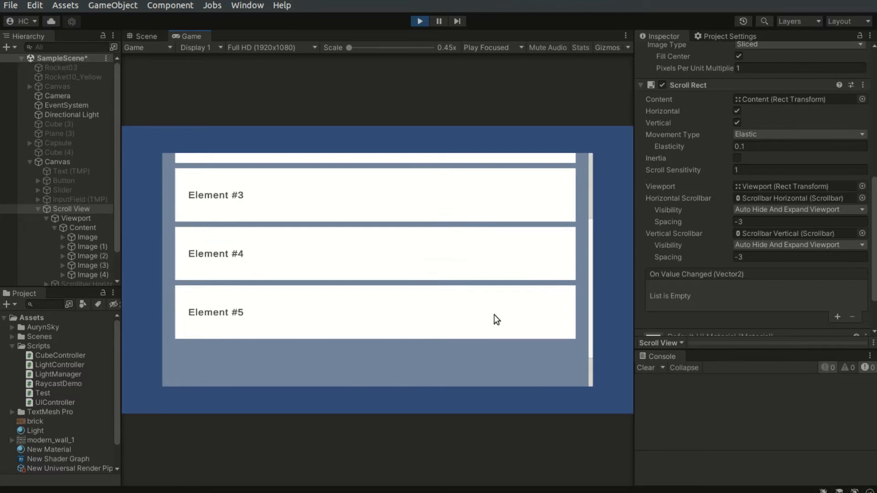
{"action": "scroll", "scroll_direction": "up", "scroll_amount": 3}
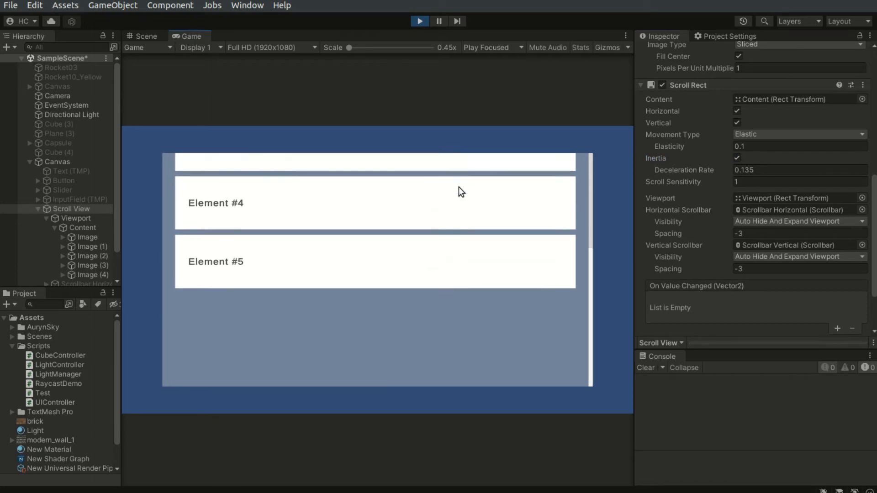
{"action": "scroll", "scroll_direction": "up", "scroll_amount": 3}
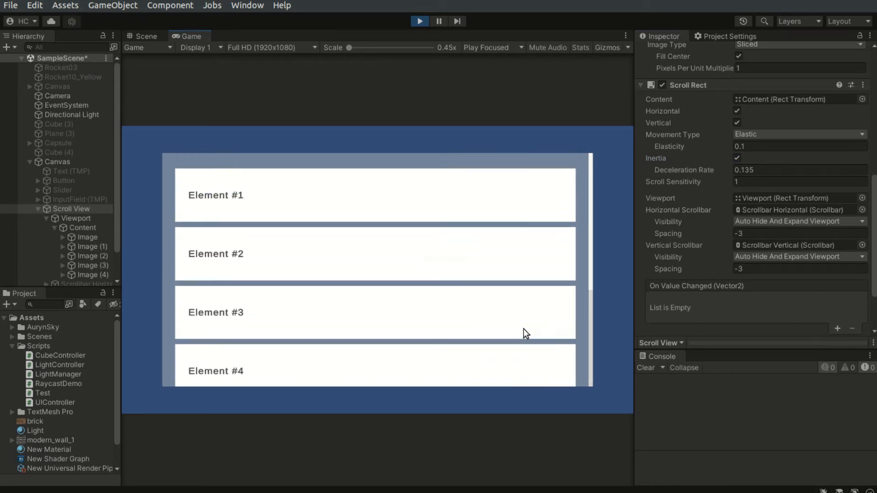
{"action": "left_click", "coordinate": [418, 20]}
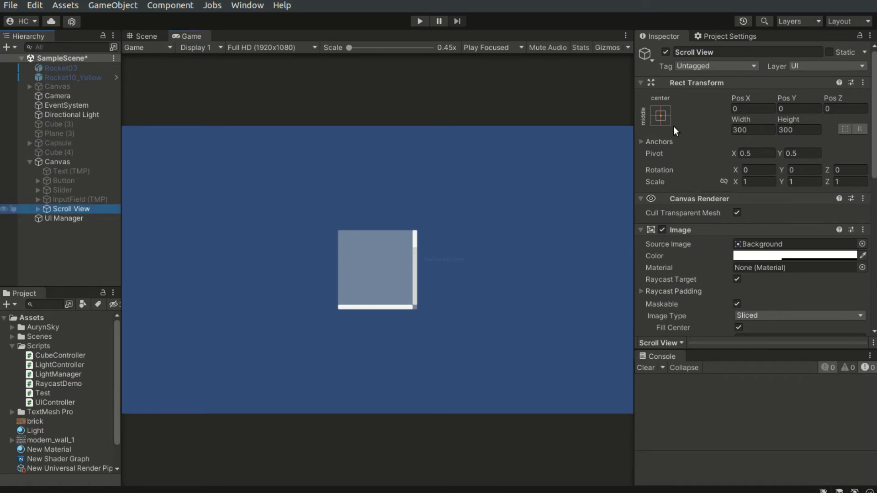
- Apply the stretch-stretch anchor preset to Scroll View and enter a Left offset of 200
{"action": "left_click", "coordinate": [659, 115]}
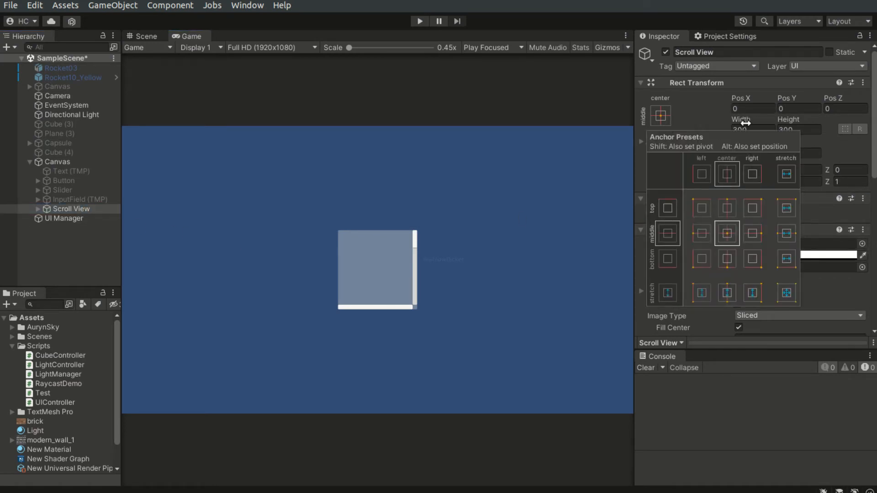
{"action": "left_click", "coordinate": [785, 291]}
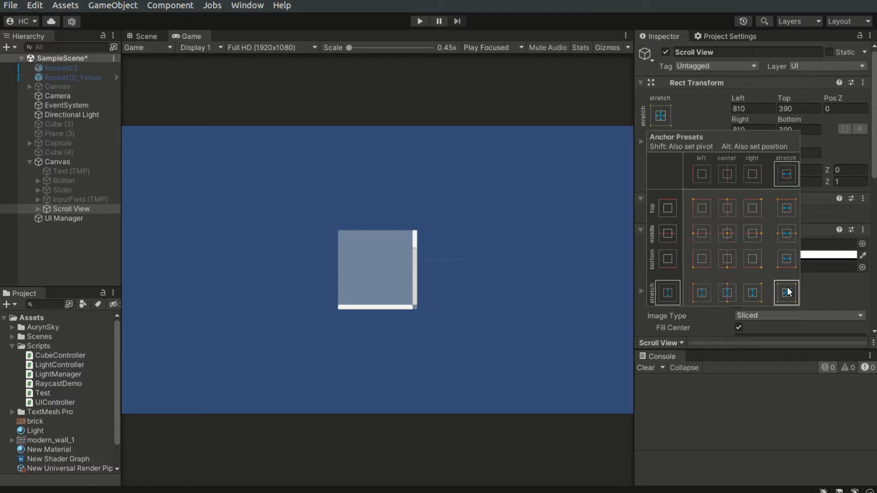
{"action": "left_click", "coordinate": [785, 292]}
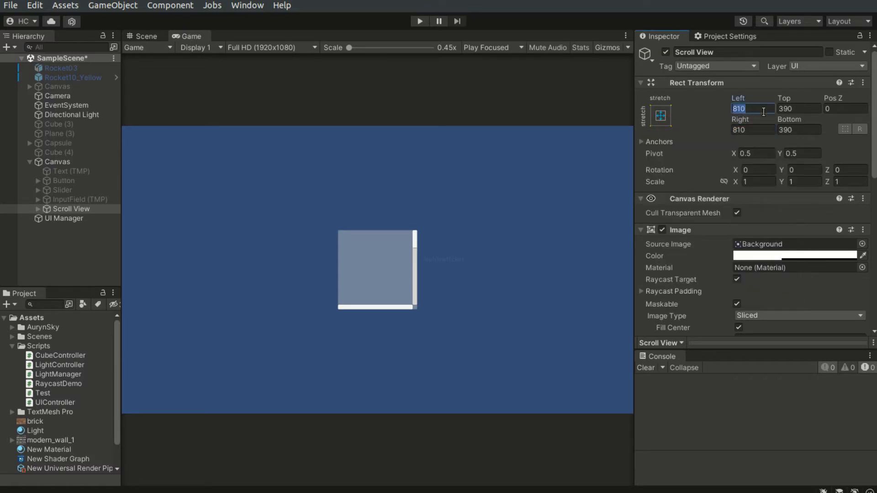
{"action": "type", "text": "200"}
{"action": "left_click", "coordinate": [798, 108]}
{"action": "type", "text": "100"}
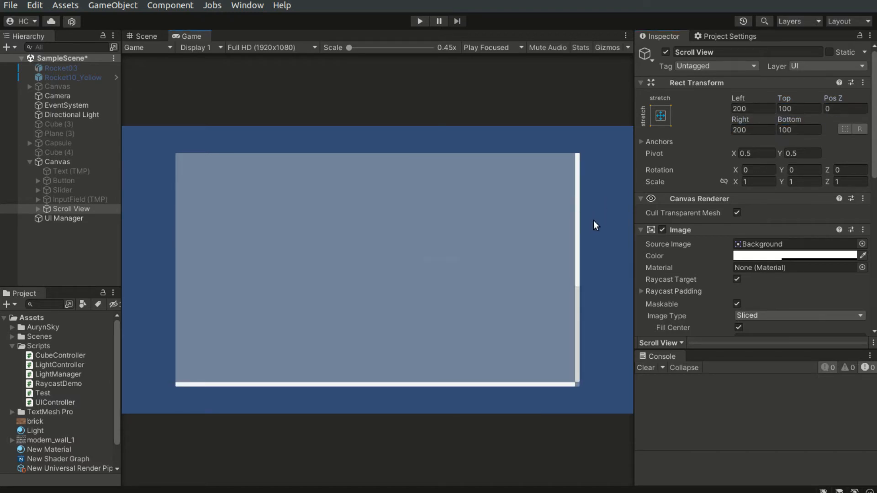
{"action": "mouse_move", "coordinate": [453, 220]}
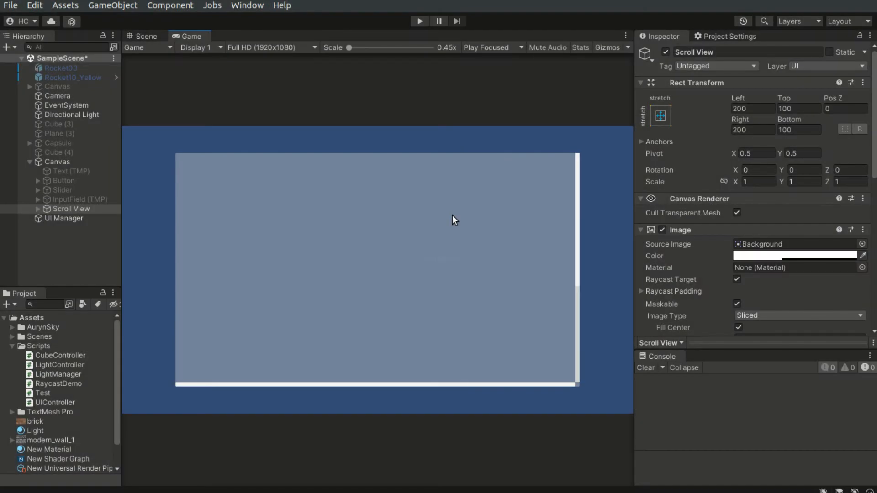
- Set the Scroll View Image colour back to white at alpha 94 in the colour picker
{"action": "left_click", "coordinate": [794, 256]}
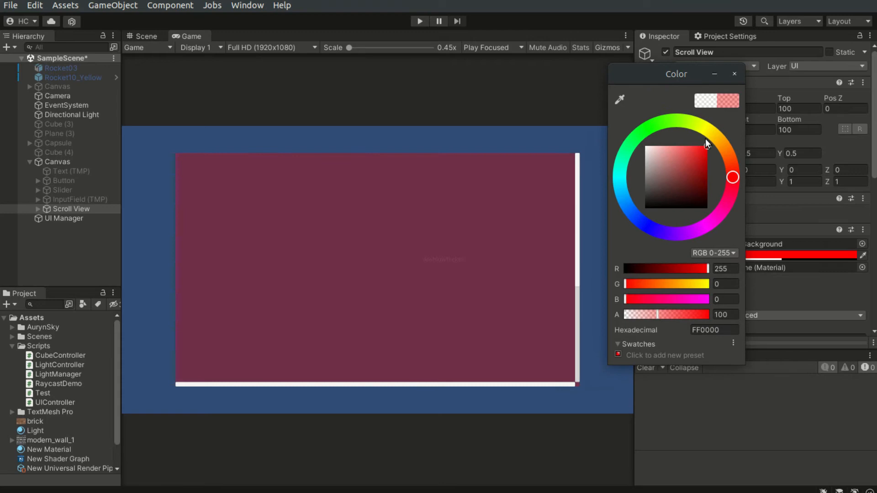
{"action": "left_click", "coordinate": [646, 146]}
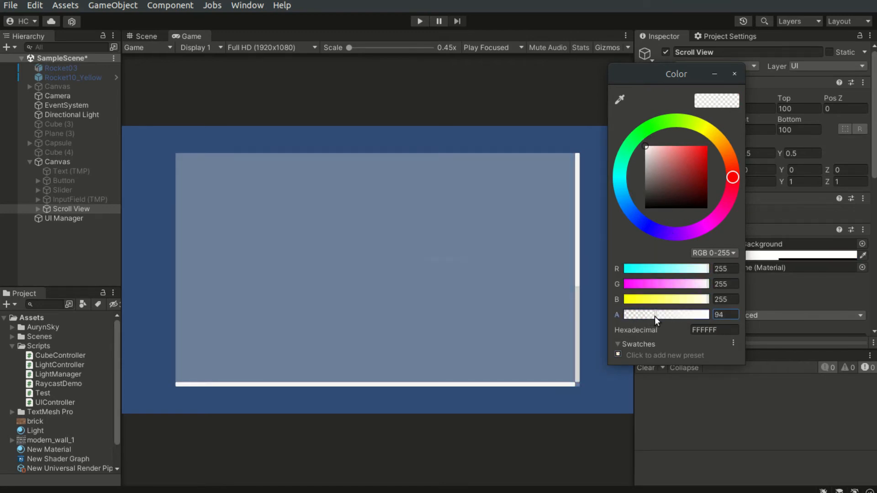
{"action": "left_click", "coordinate": [734, 73]}
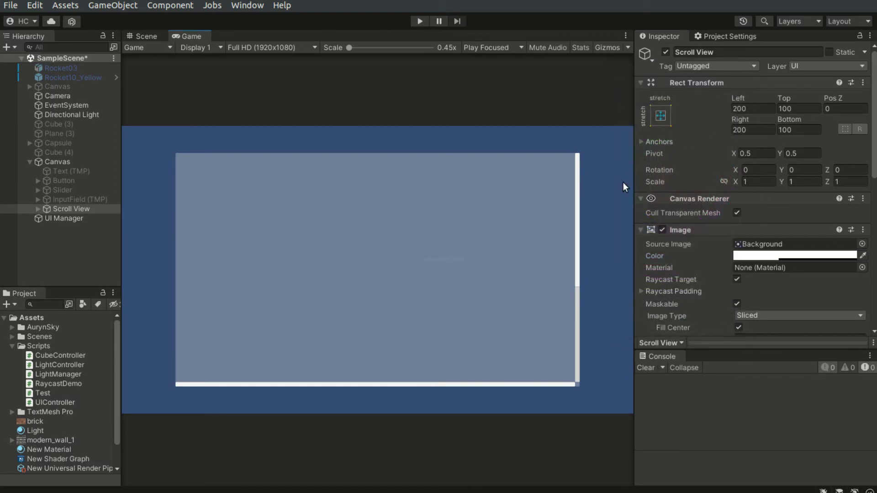
{"action": "left_click", "coordinate": [80, 241]}
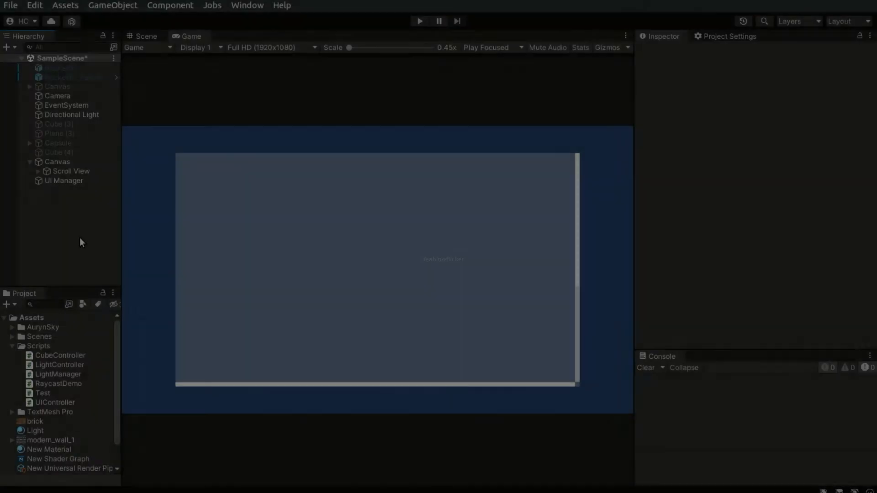
- Expand Scroll View in the Hierarchy, inspect Viewport, then Content with its 1500 height
{"action": "left_click", "coordinate": [70, 171]}
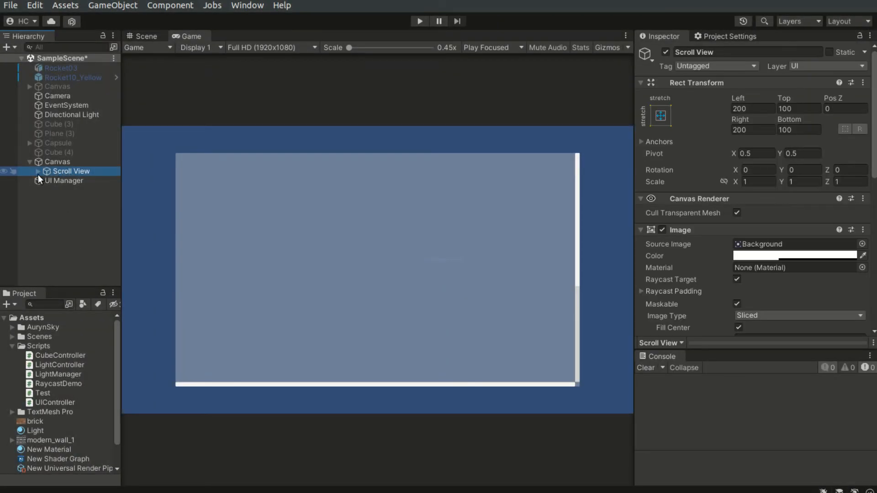
{"action": "left_click", "coordinate": [38, 172]}
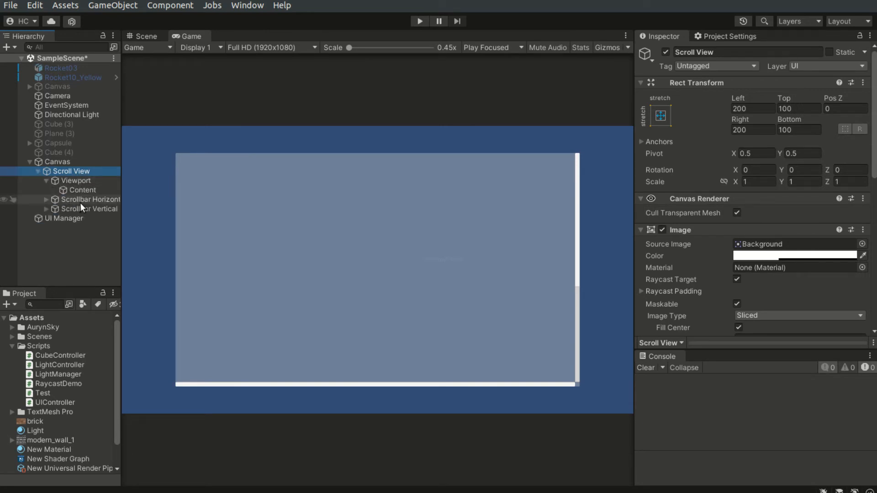
{"action": "mouse_move", "coordinate": [114, 208]}
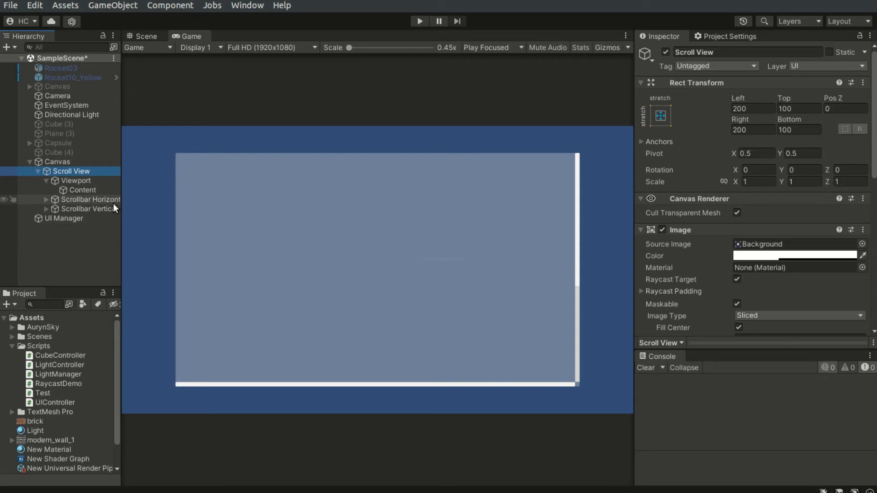
{"action": "mouse_move", "coordinate": [97, 184]}
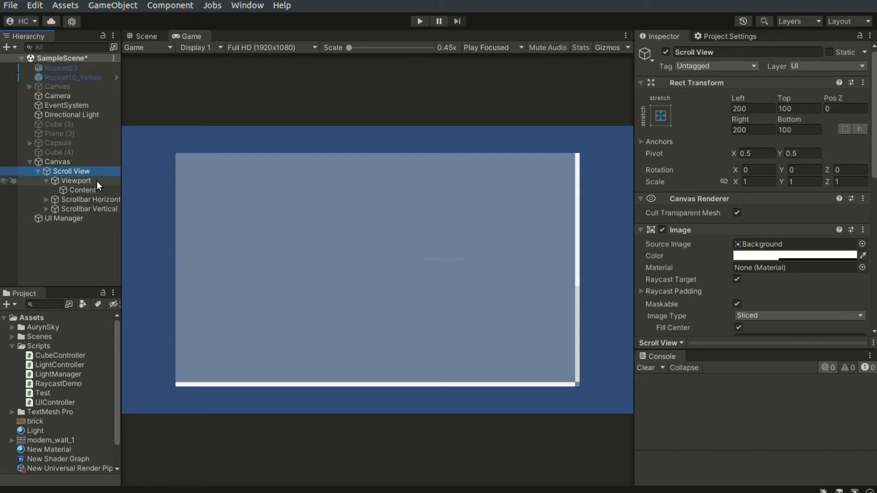
{"action": "left_click", "coordinate": [76, 179]}
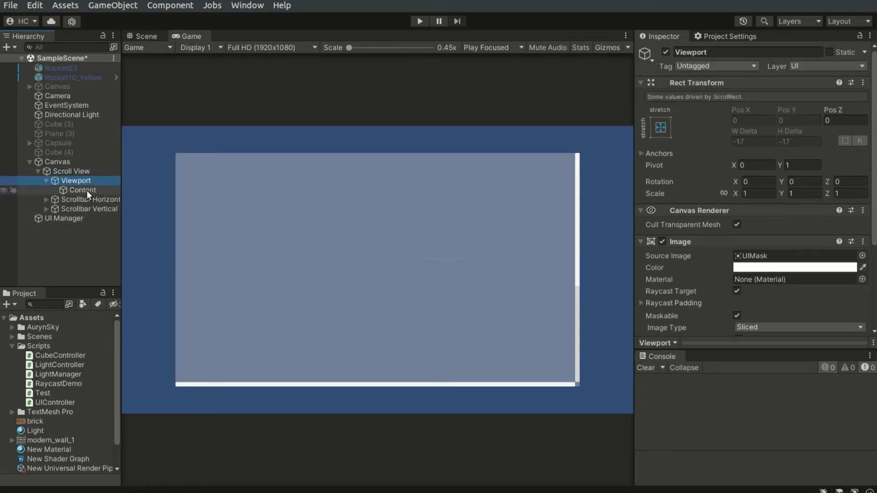
{"action": "left_click", "coordinate": [82, 189]}
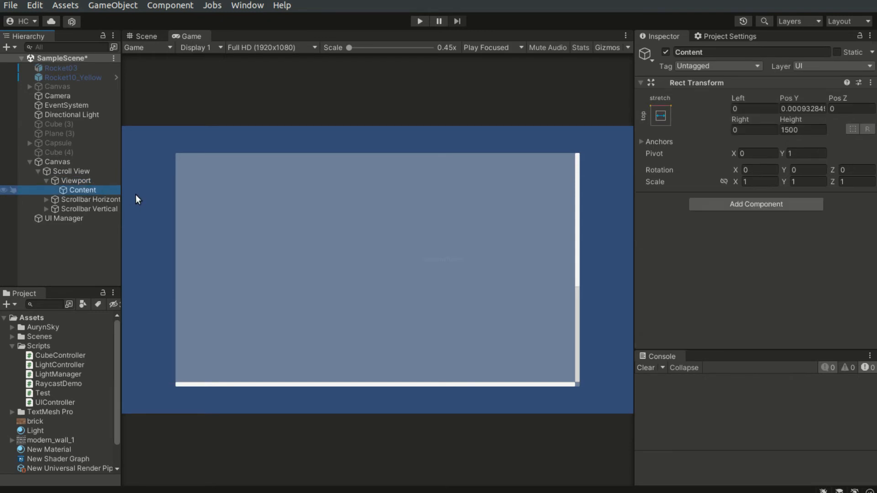
{"action": "mouse_move", "coordinate": [100, 142]}
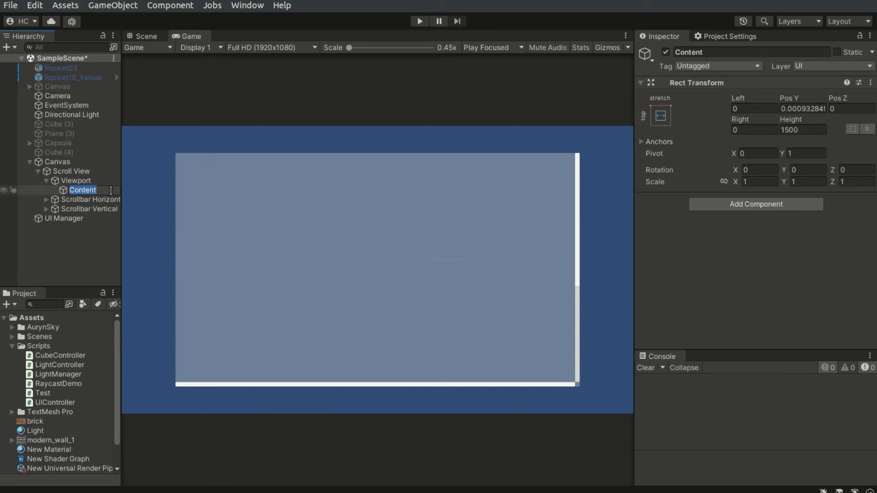
- Enter play mode, keep Content top-stretch anchored at height 300, and scroll to Element #2–#5
{"action": "left_click", "coordinate": [419, 20]}
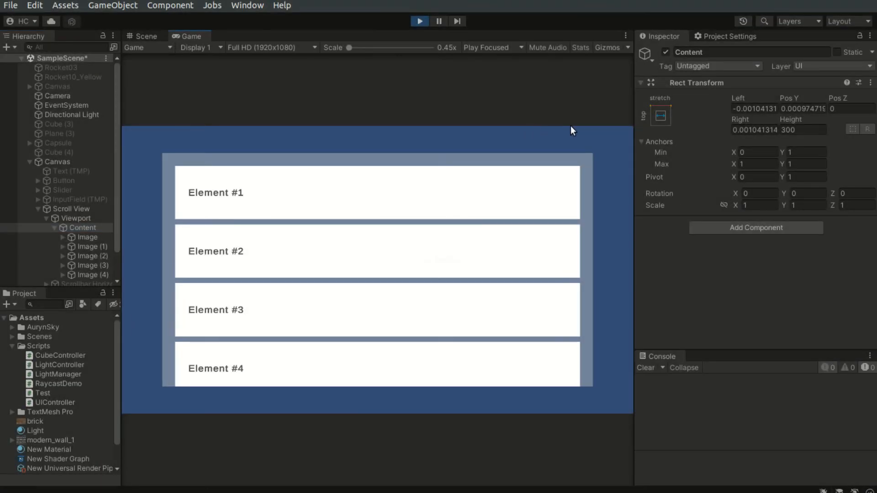
{"action": "left_click", "coordinate": [660, 115]}
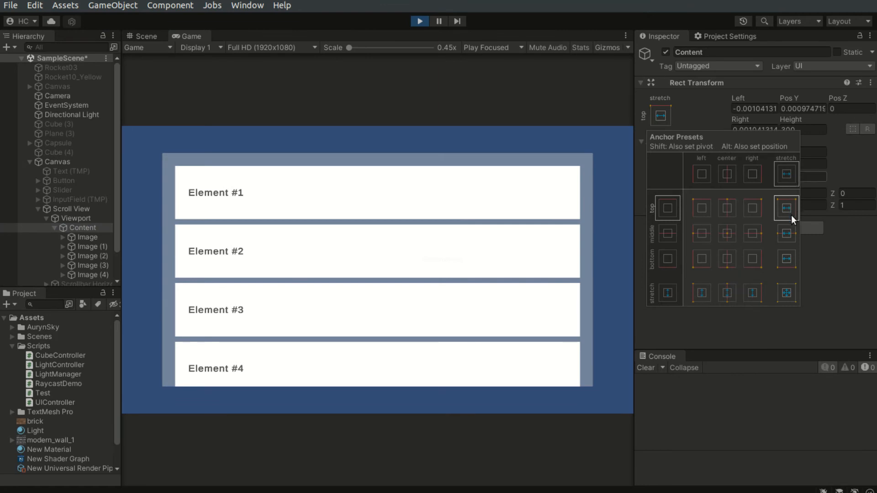
{"action": "left_click", "coordinate": [785, 209]}
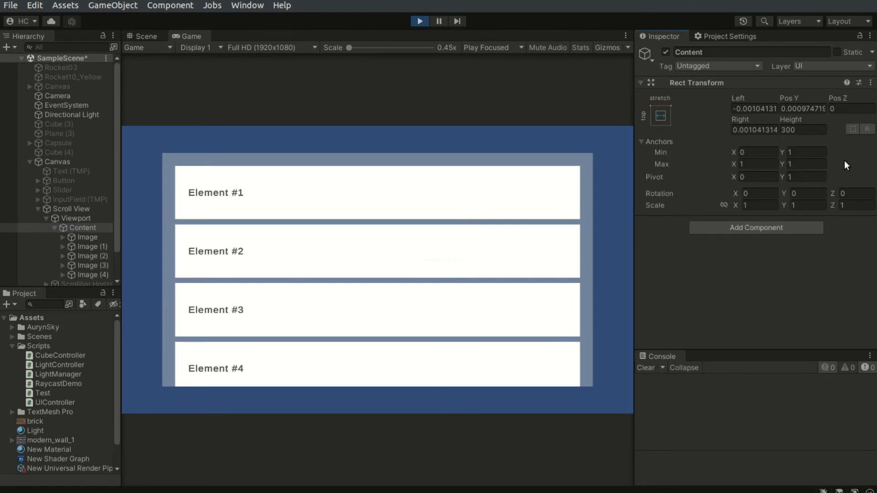
{"action": "left_click", "coordinate": [803, 129]}
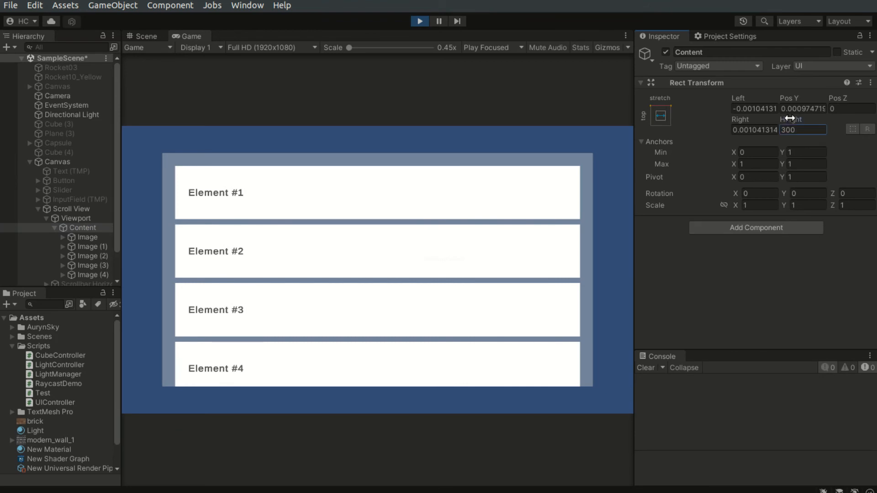
{"action": "double_click", "coordinate": [803, 129]}
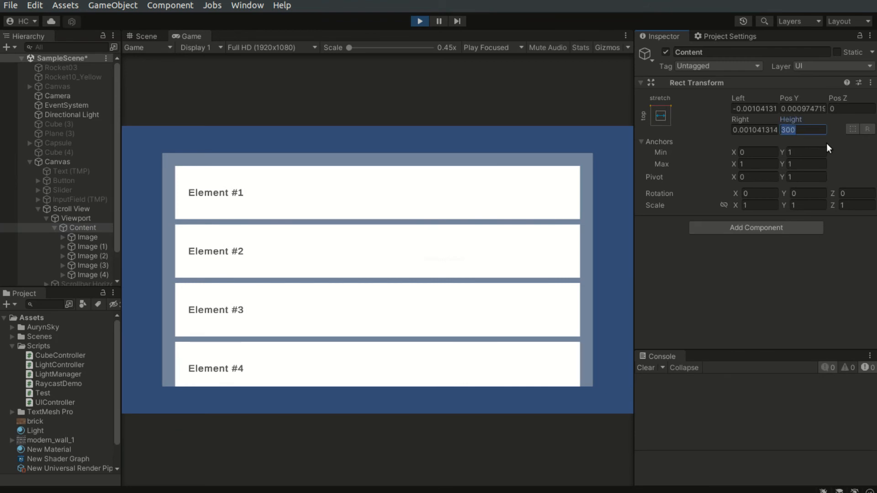
{"action": "left_click", "coordinate": [642, 142]}
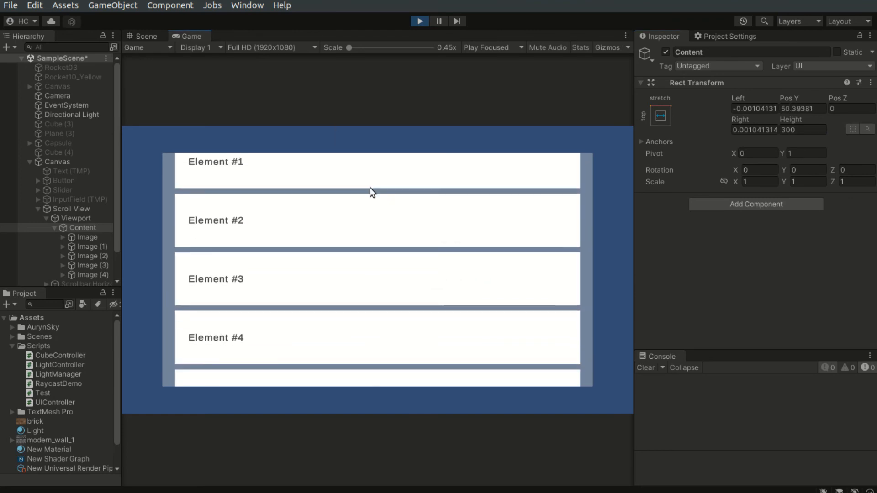
{"action": "scroll", "scroll_direction": "down", "scroll_amount": 3}
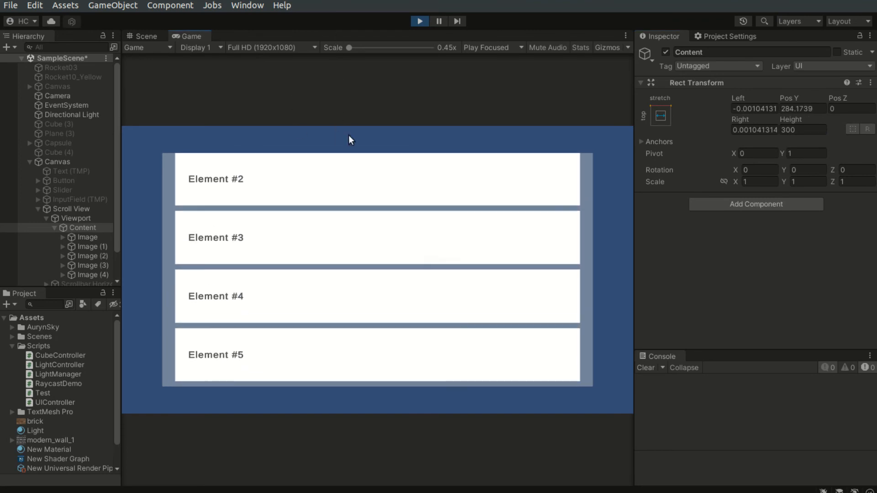